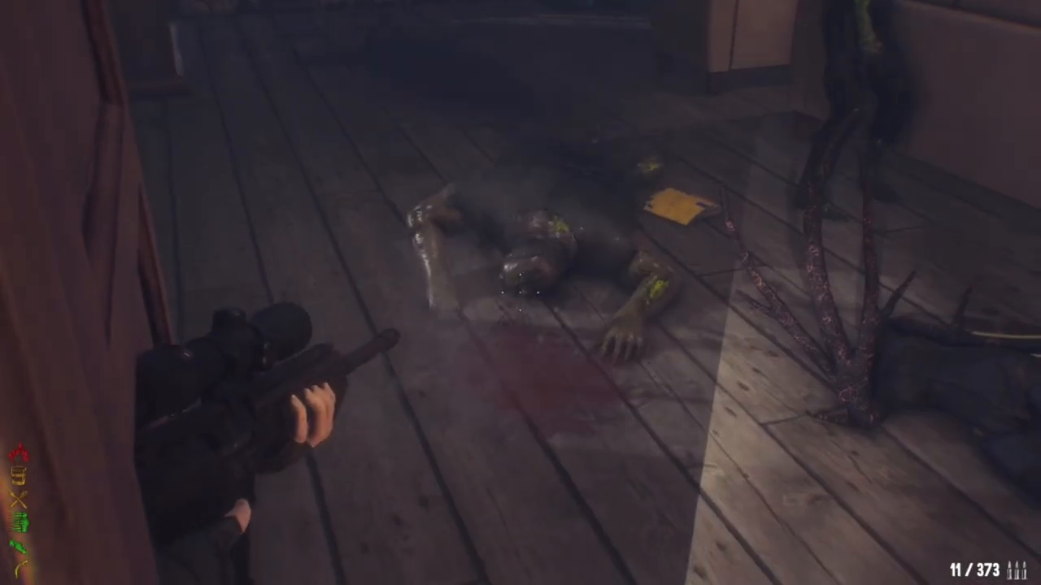
Walk through the cabin corridors and search the loot spot until a Rare Axe turns up
{"action": "left_click", "coordinate": [520, 293]}
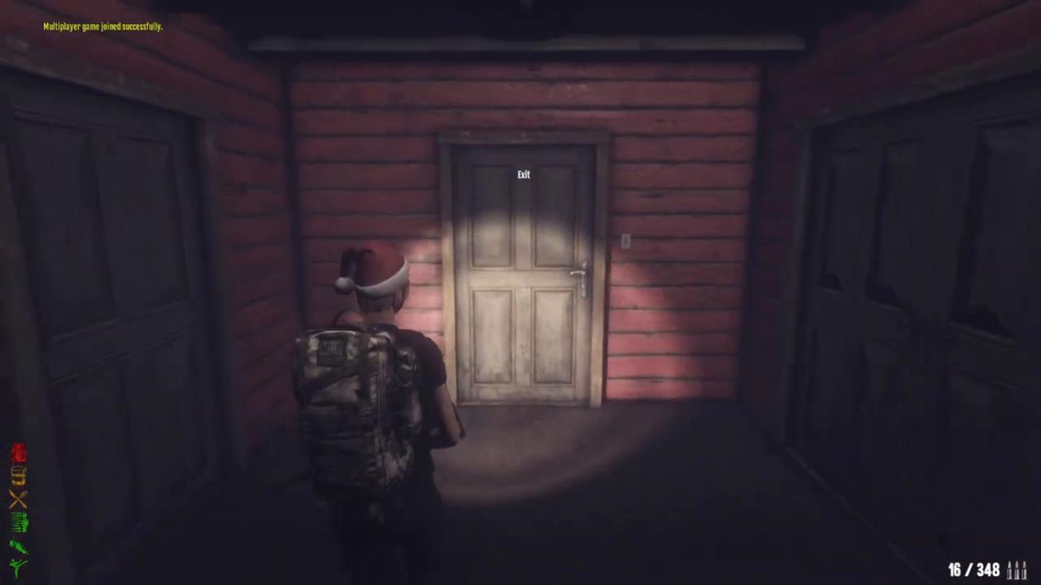
{"action": "key", "text": "m"}
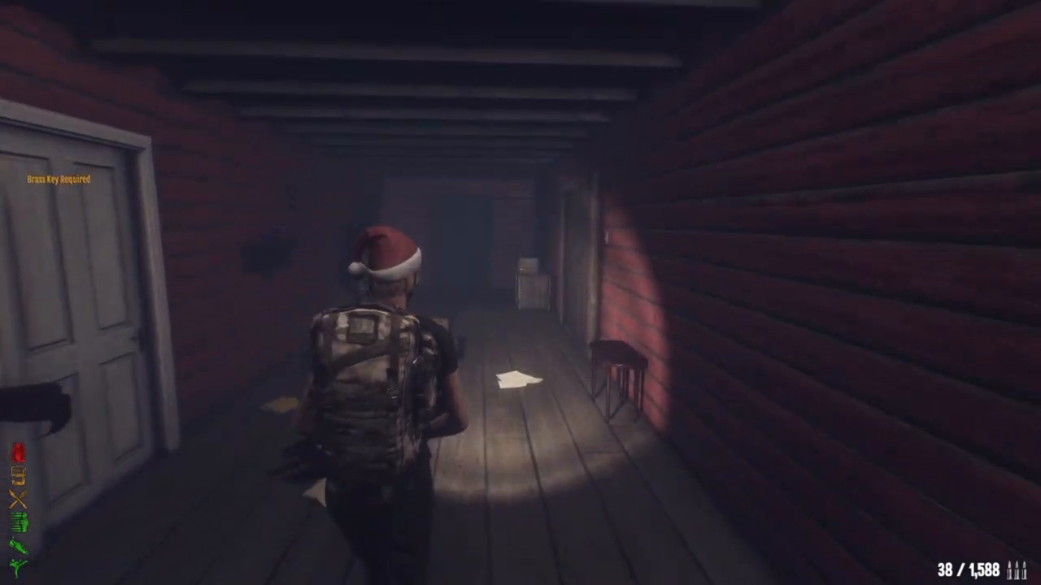
{"action": "key", "text": "w"}
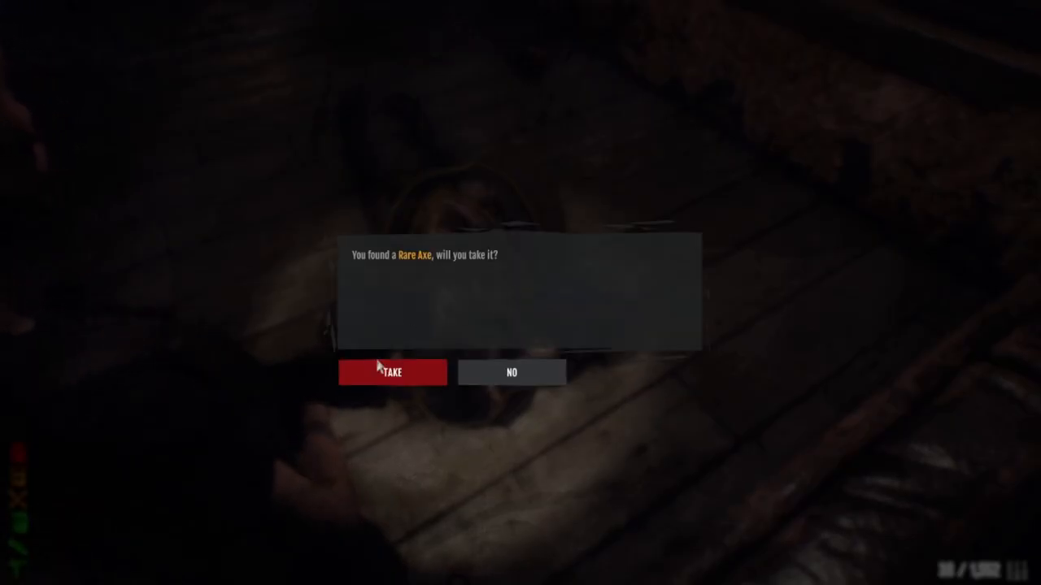
Take the Rare Axe, then trek through the foggy streets toward the outpost market
{"action": "left_click", "coordinate": [392, 373]}
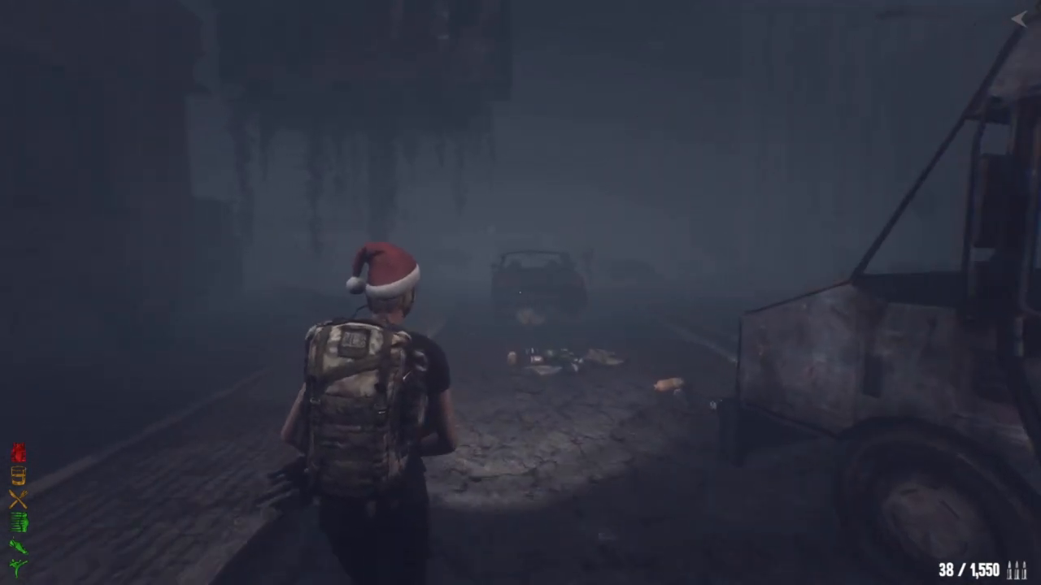
{"action": "key", "text": "w"}
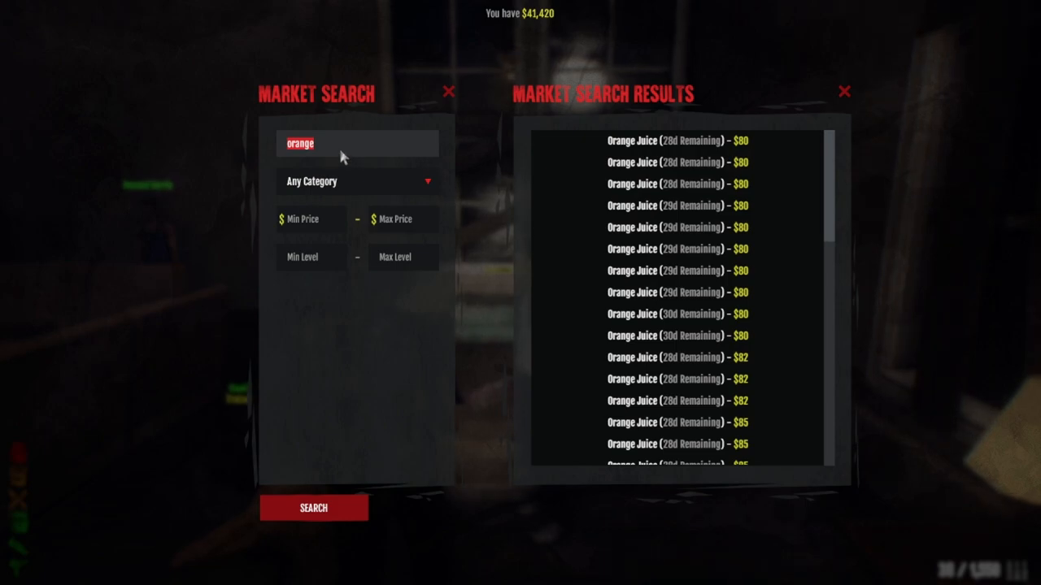
Consume Orange Juice and another food item, reaching 3,000 kcal energy and 2,200 ml hydration
{"action": "type", "text": "pea"}
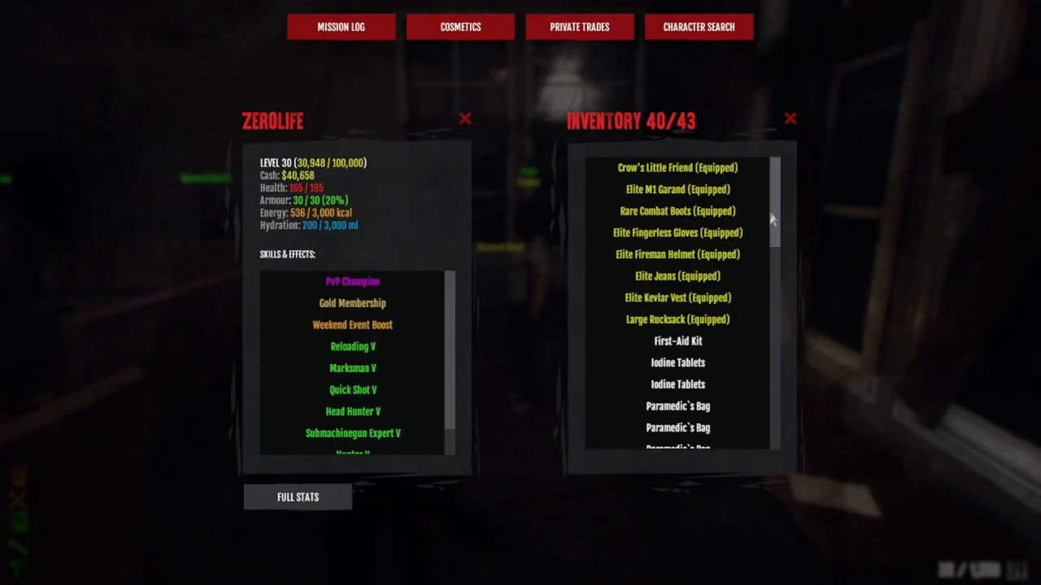
{"action": "scroll", "scroll_direction": "down", "scroll_amount": 3}
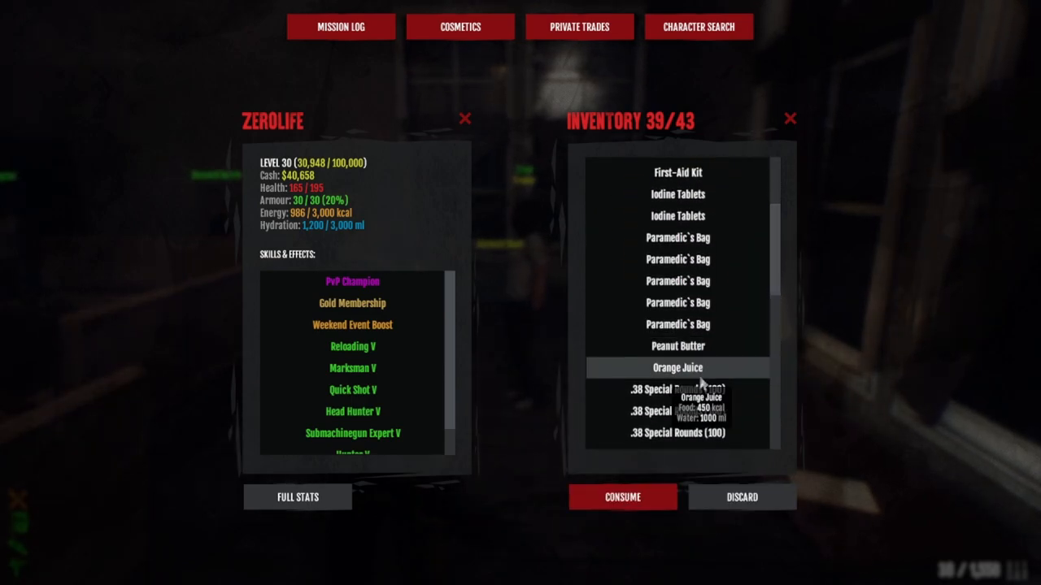
{"action": "left_click", "coordinate": [615, 496]}
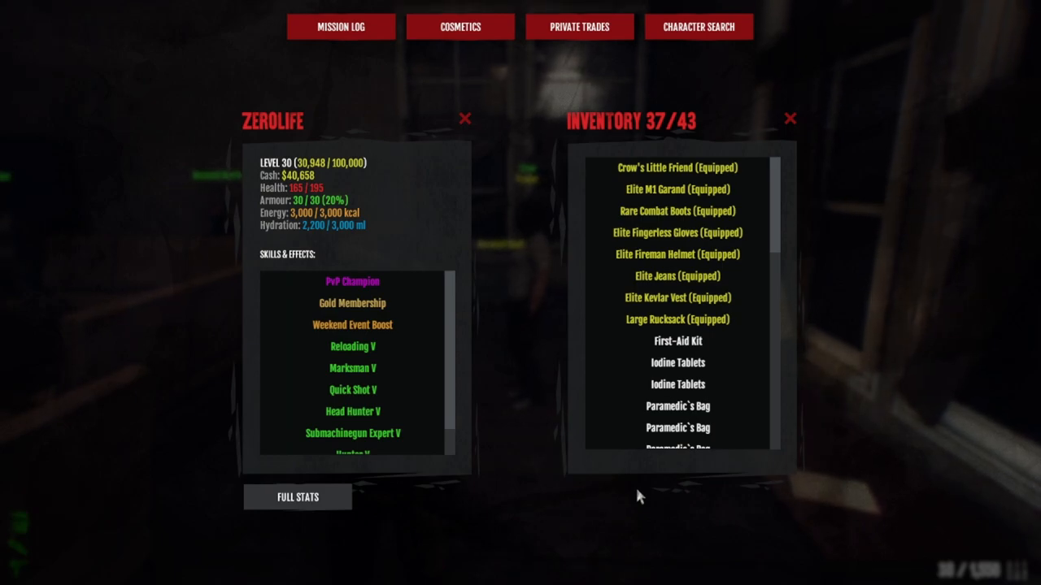
{"action": "left_click", "coordinate": [791, 117]}
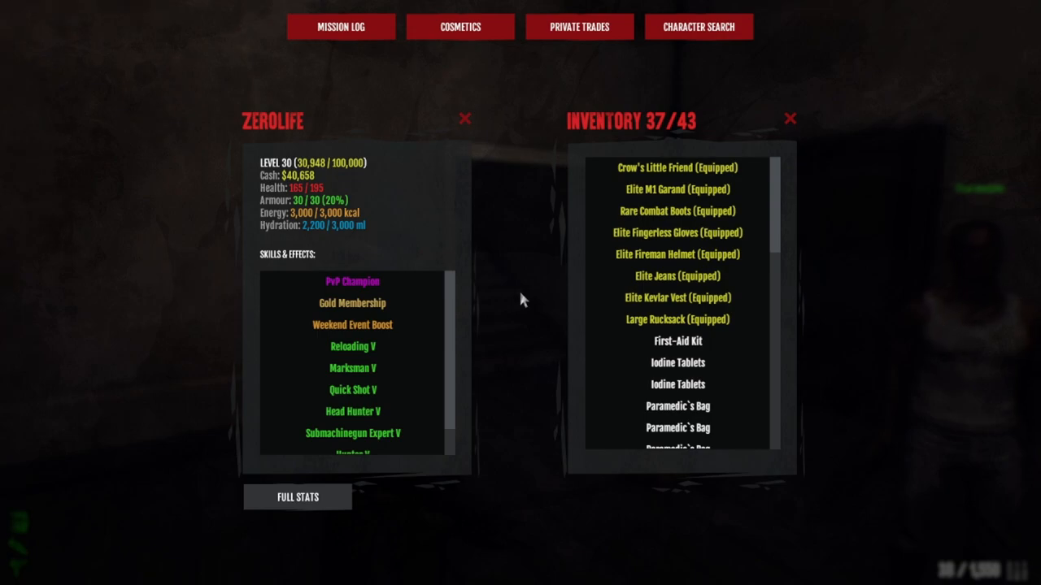
{"action": "mouse_move", "coordinate": [674, 167]}
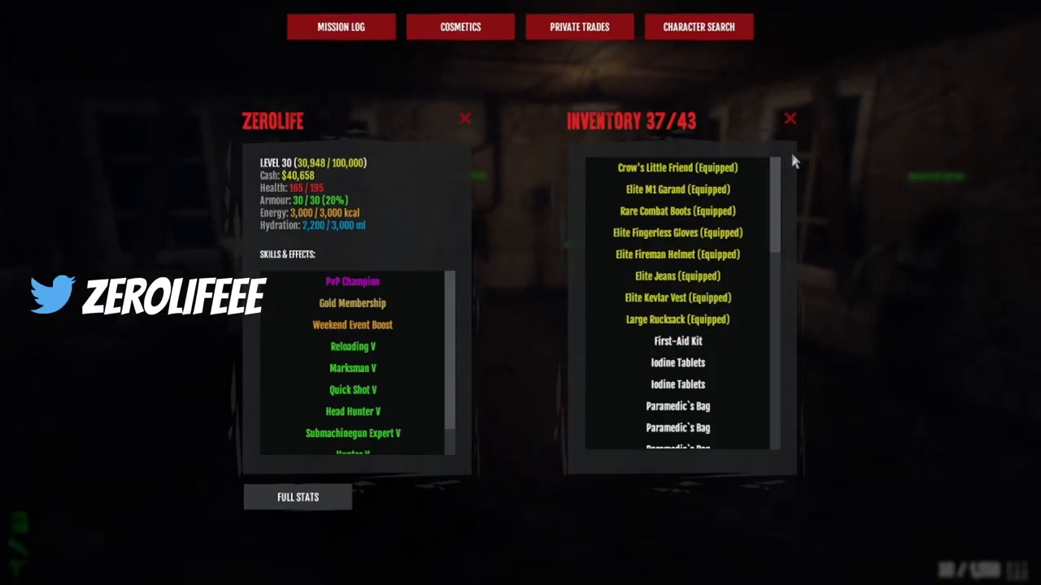
{"action": "mouse_move", "coordinate": [773, 184]}
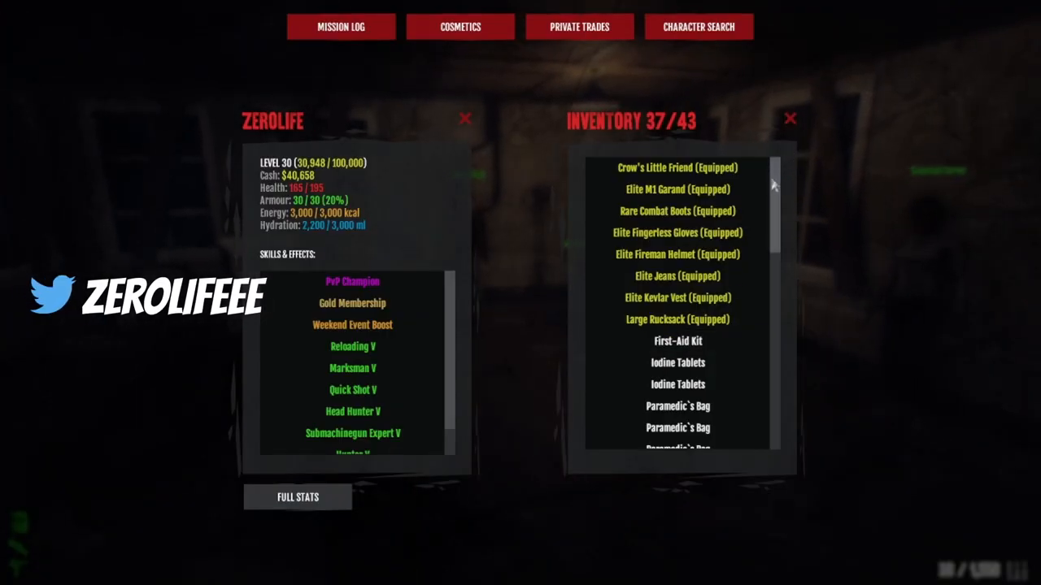
{"action": "mouse_move", "coordinate": [664, 188]}
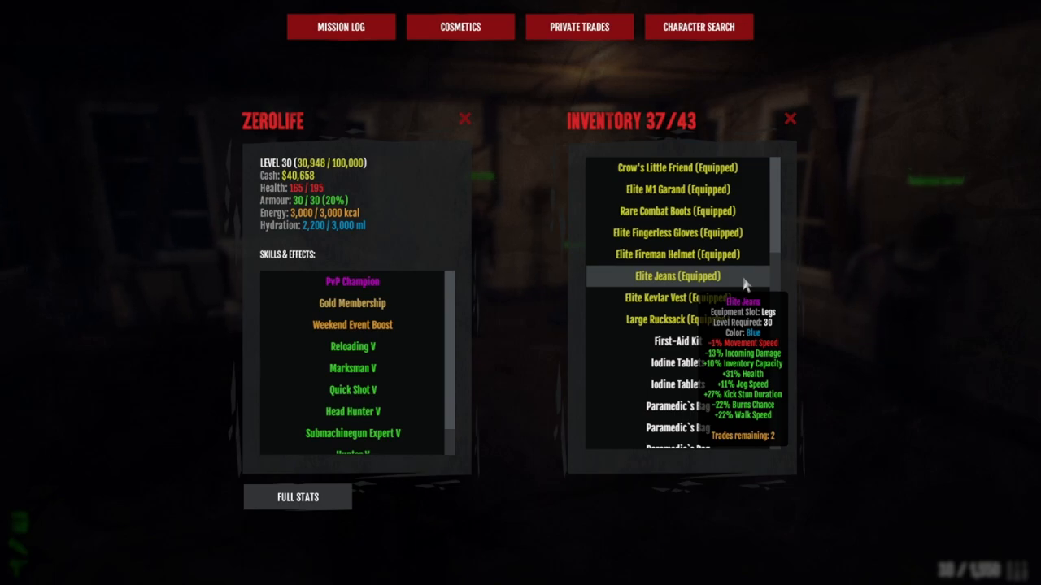
{"action": "mouse_move", "coordinate": [737, 300]}
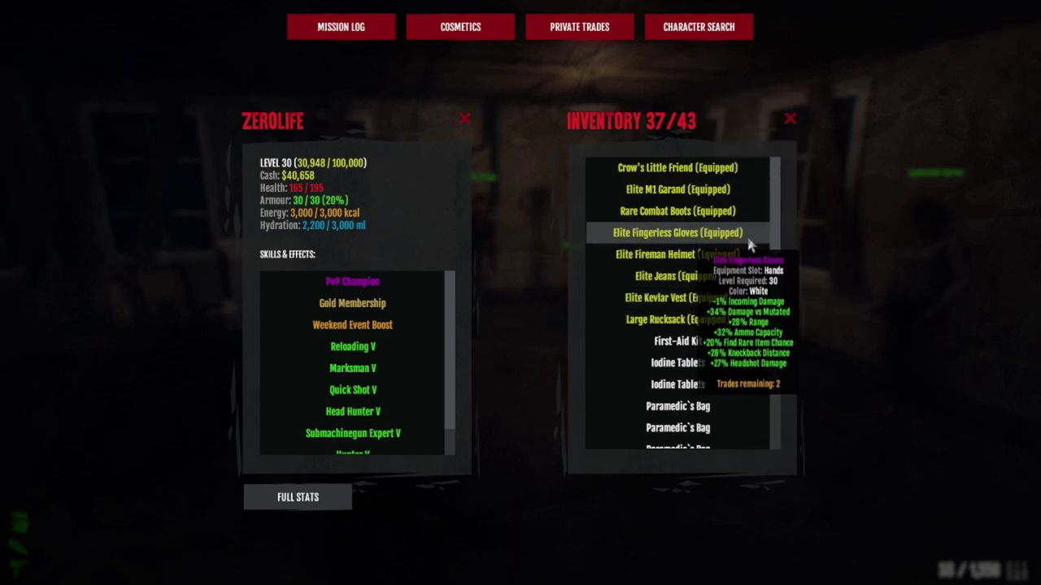
{"action": "mouse_move", "coordinate": [758, 240]}
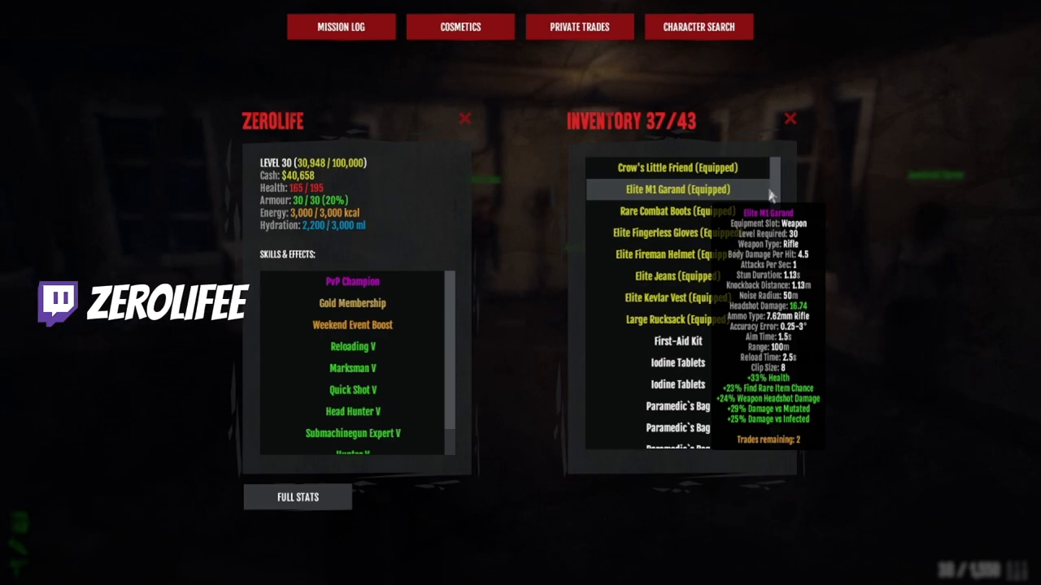
{"action": "scroll", "scroll_direction": "down", "scroll_amount": 3}
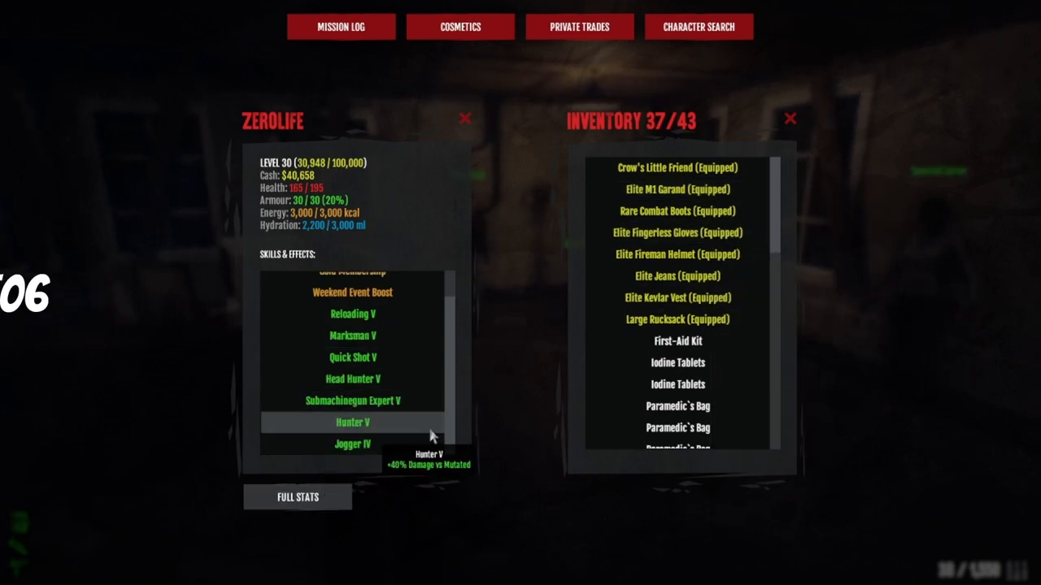
{"action": "mouse_move", "coordinate": [767, 207]}
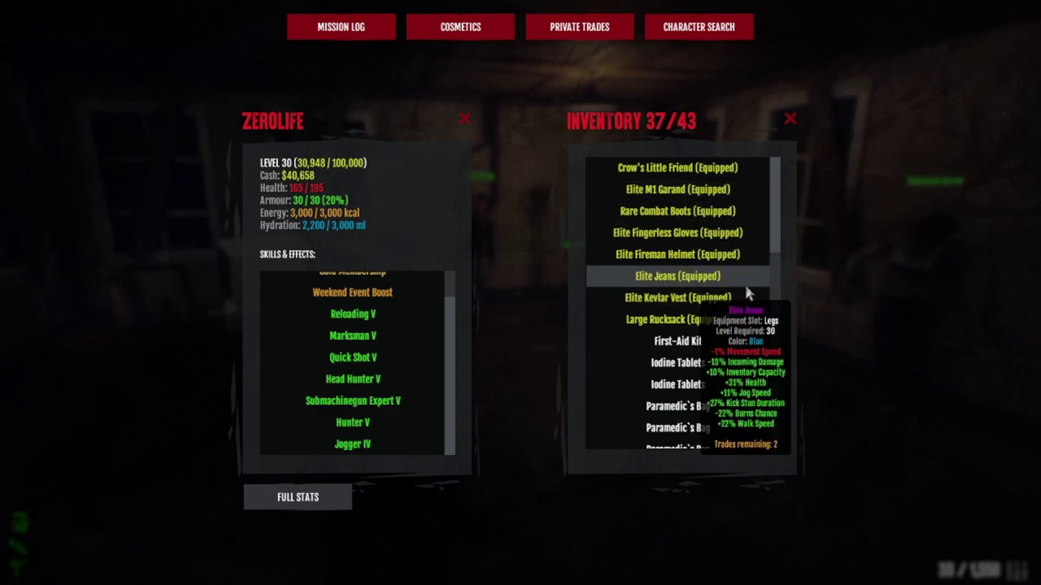
{"action": "mouse_move", "coordinate": [751, 327]}
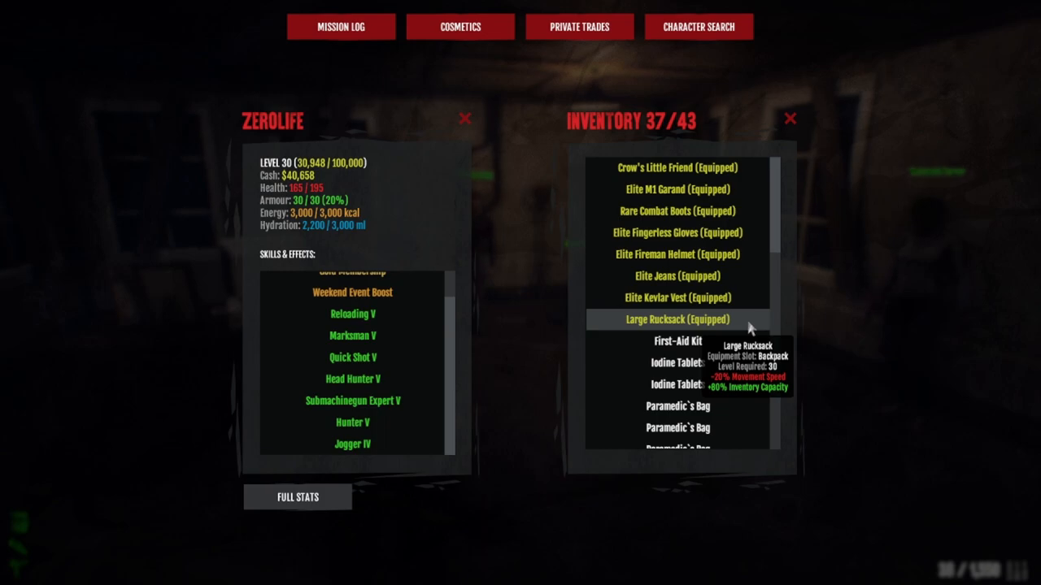
{"action": "mouse_move", "coordinate": [469, 310]}
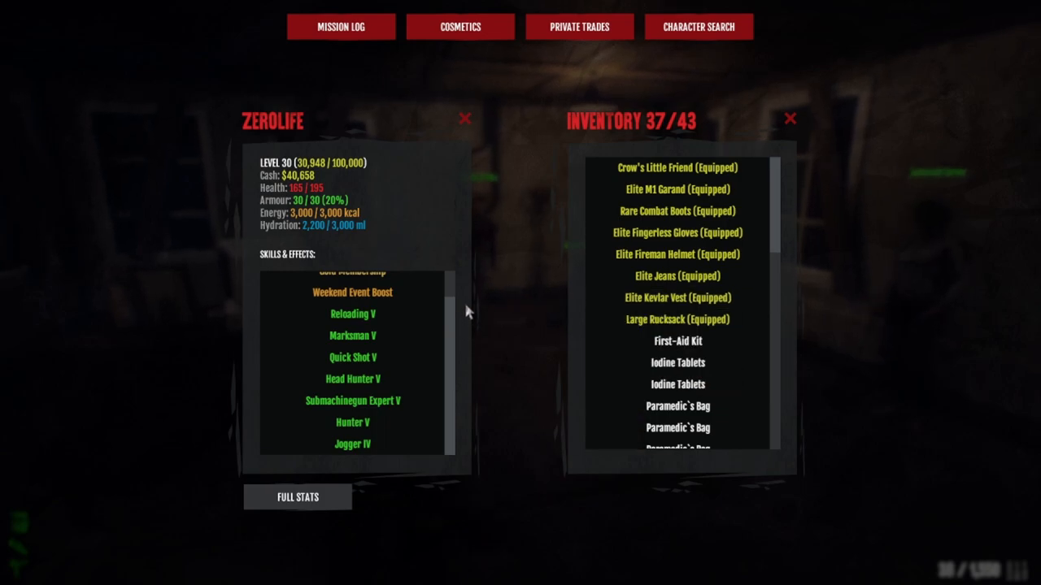
{"action": "mouse_move", "coordinate": [461, 325]}
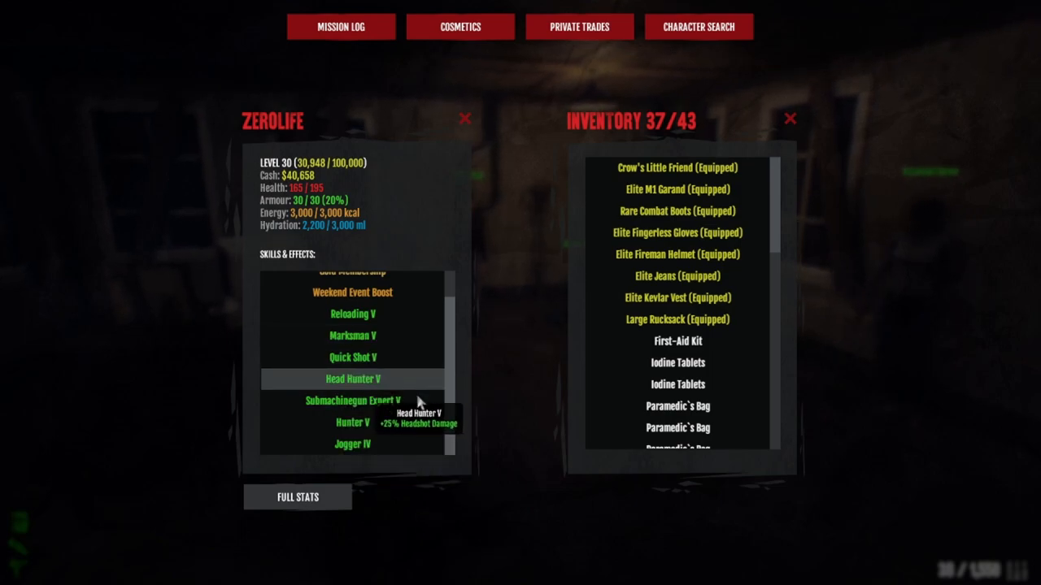
{"action": "mouse_move", "coordinate": [408, 448]}
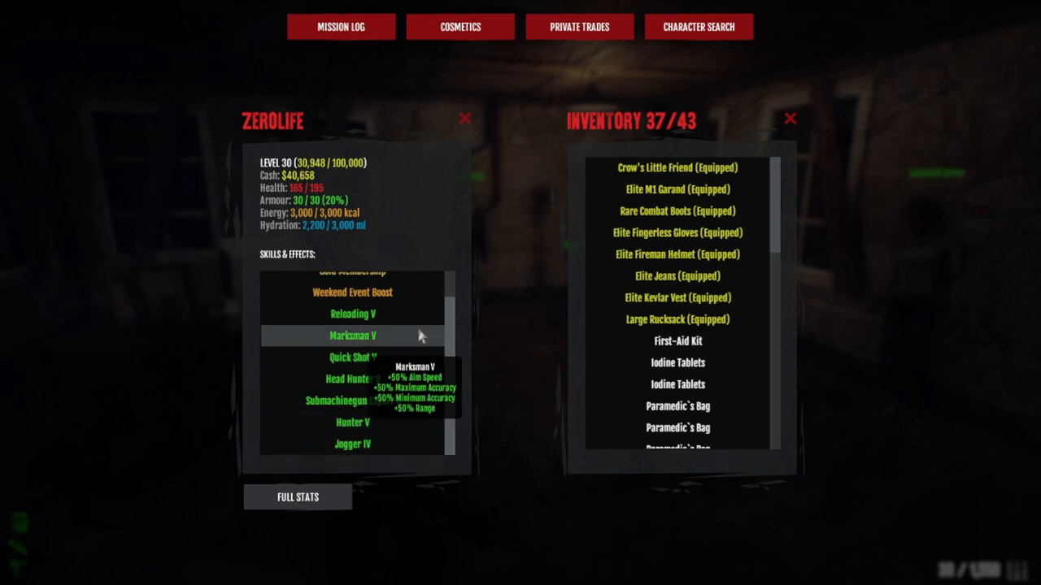
{"action": "mouse_move", "coordinate": [405, 445]}
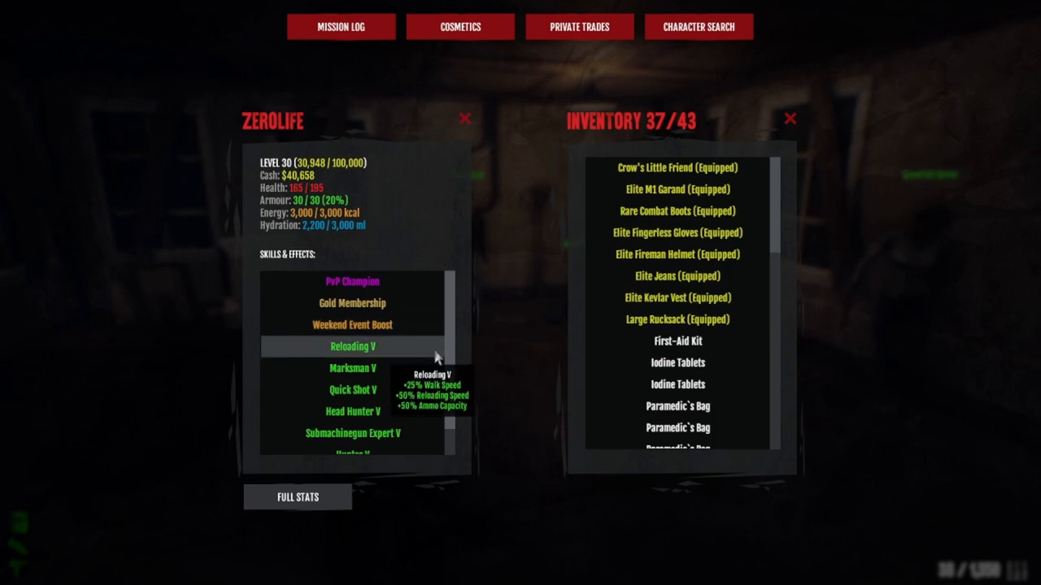
{"action": "scroll", "scroll_direction": "down", "scroll_amount": 3}
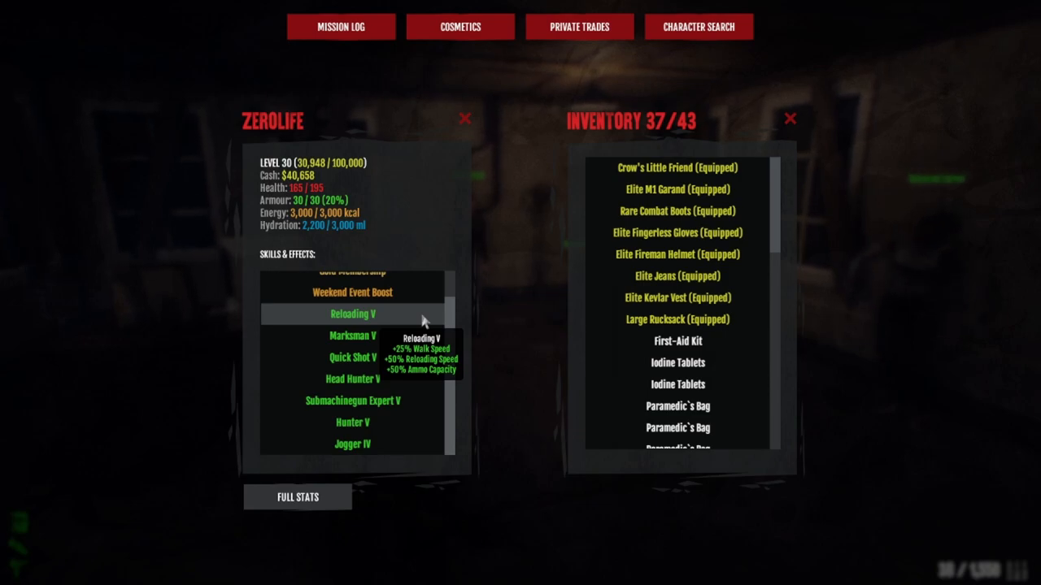
{"action": "mouse_move", "coordinate": [422, 336]}
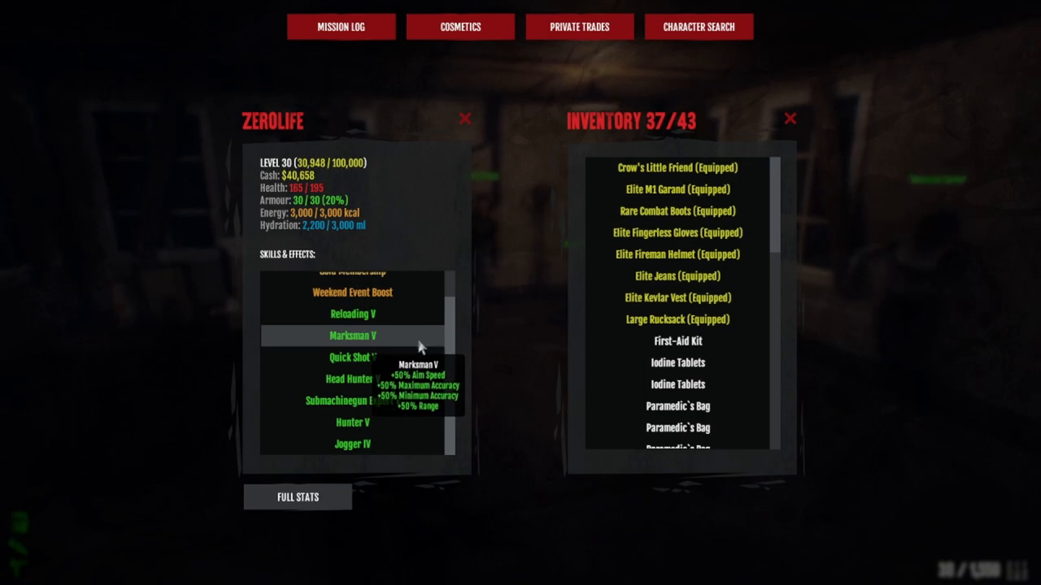
{"action": "mouse_move", "coordinate": [417, 357]}
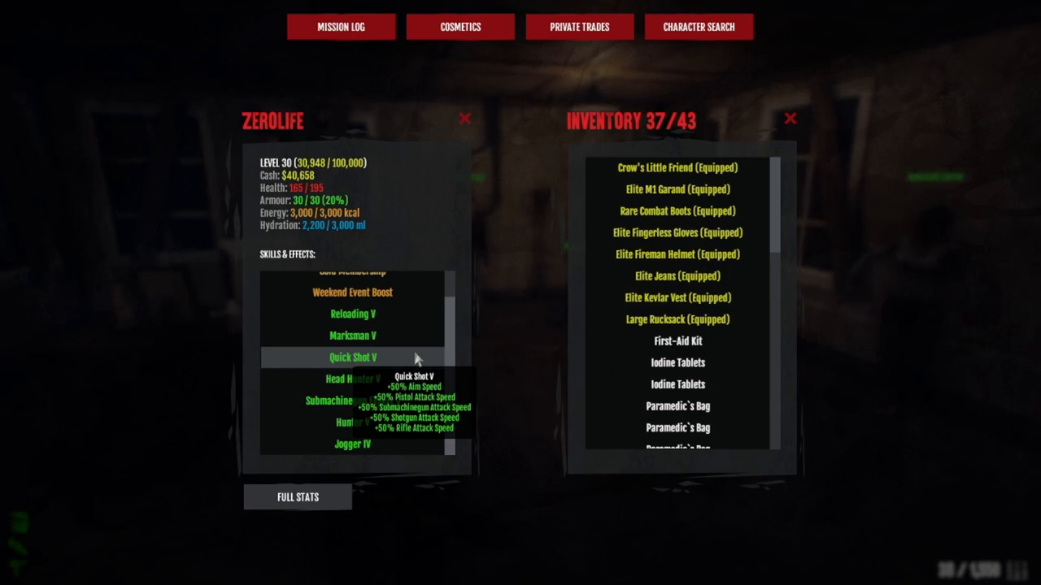
{"action": "mouse_move", "coordinate": [416, 389]}
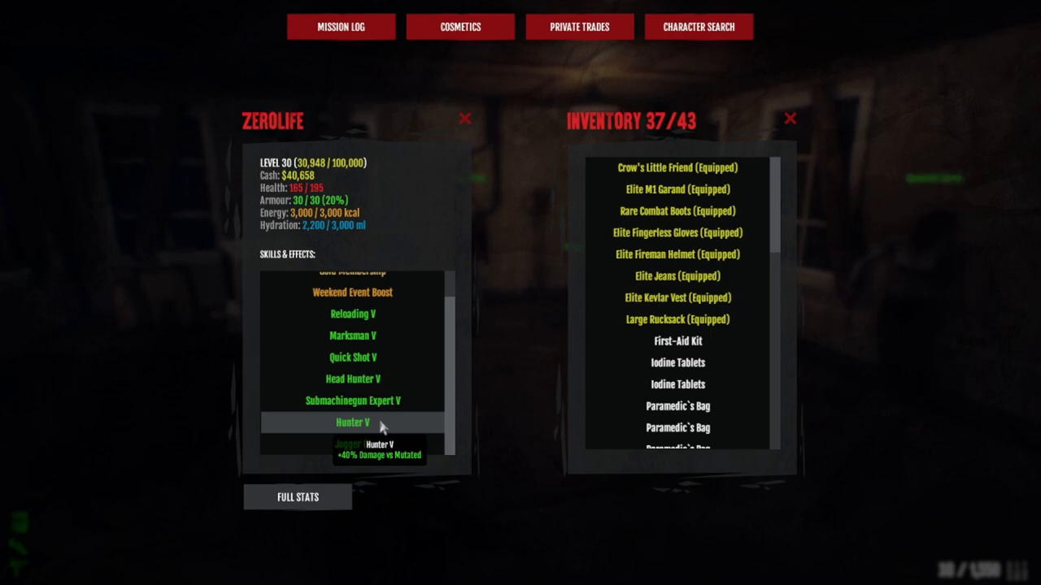
{"action": "mouse_move", "coordinate": [396, 446]}
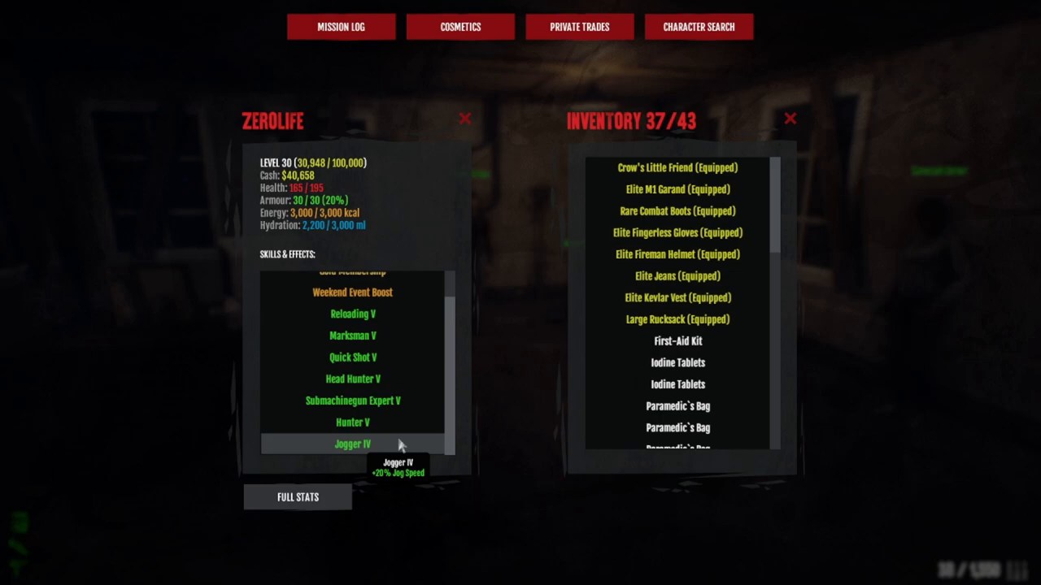
{"action": "mouse_move", "coordinate": [602, 175]}
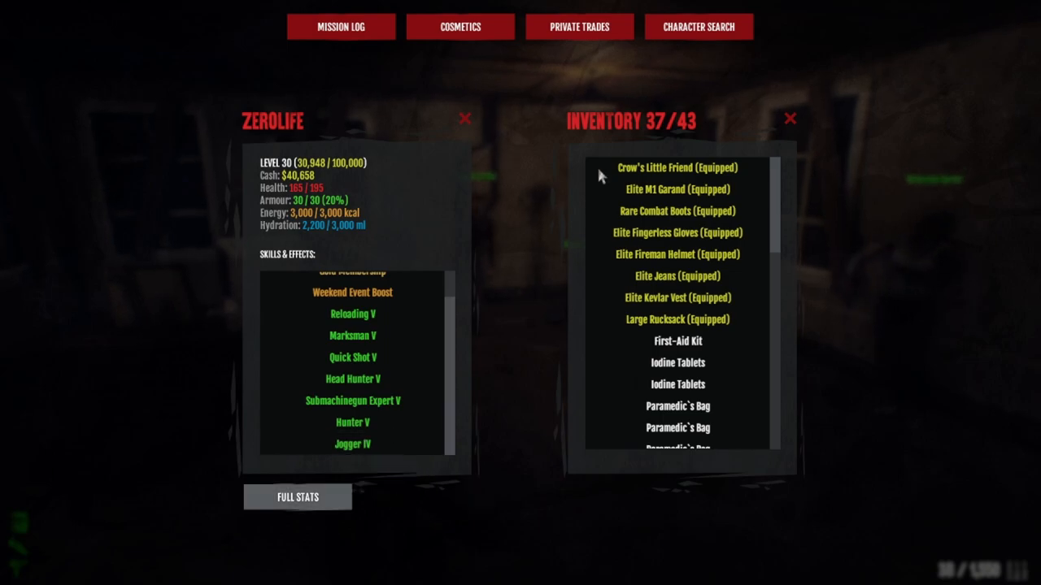
{"action": "left_click", "coordinate": [299, 497]}
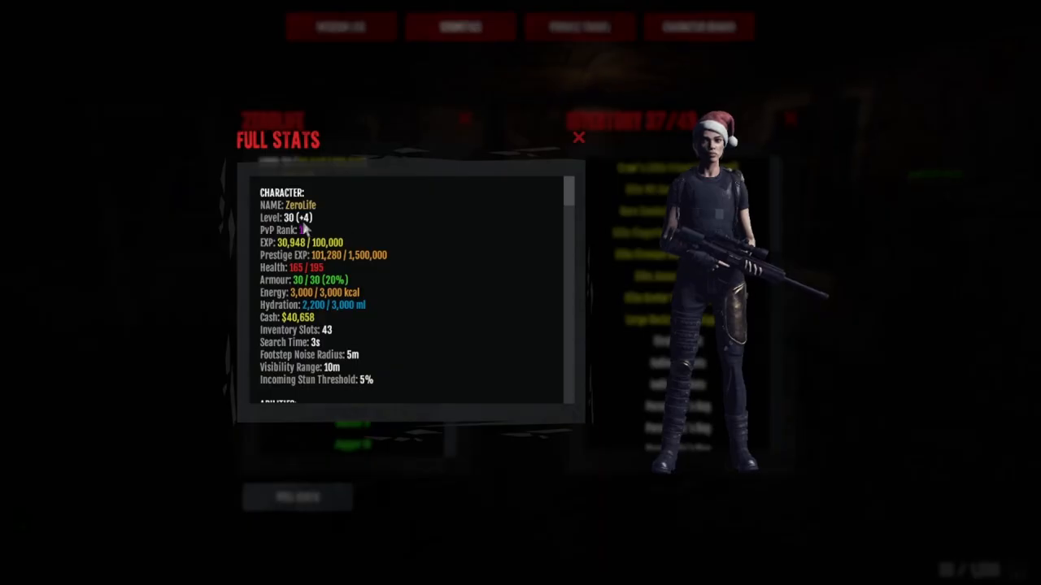
{"action": "mouse_move", "coordinate": [400, 374]}
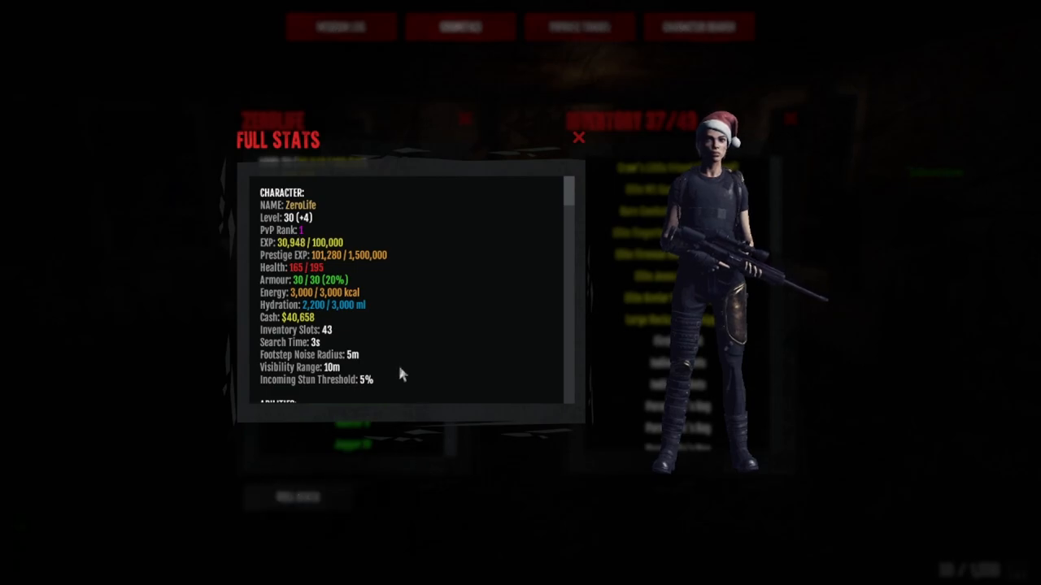
{"action": "left_click", "coordinate": [579, 140]}
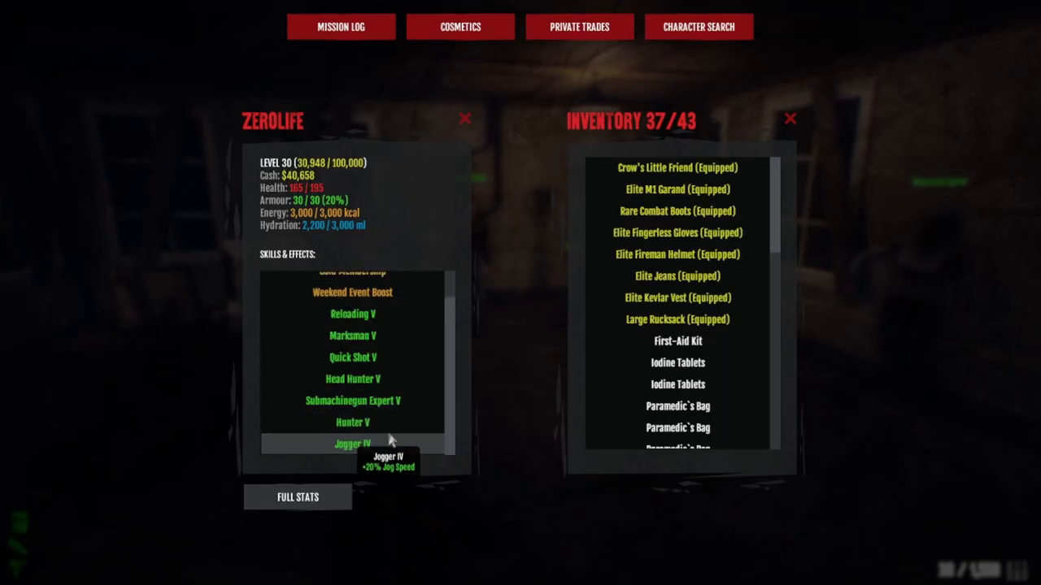
{"action": "mouse_move", "coordinate": [567, 457]}
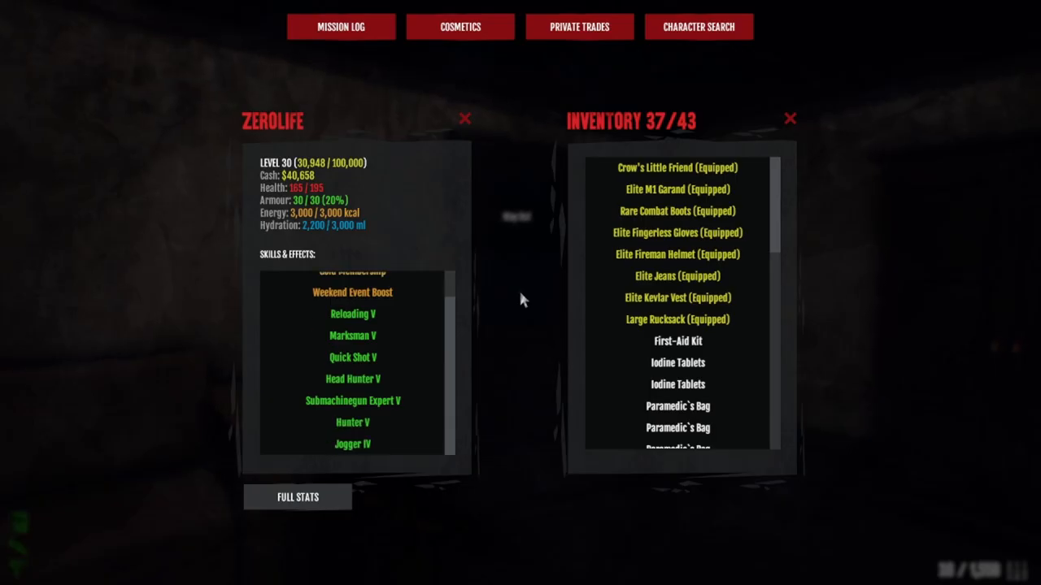
{"action": "mouse_move", "coordinate": [677, 275]}
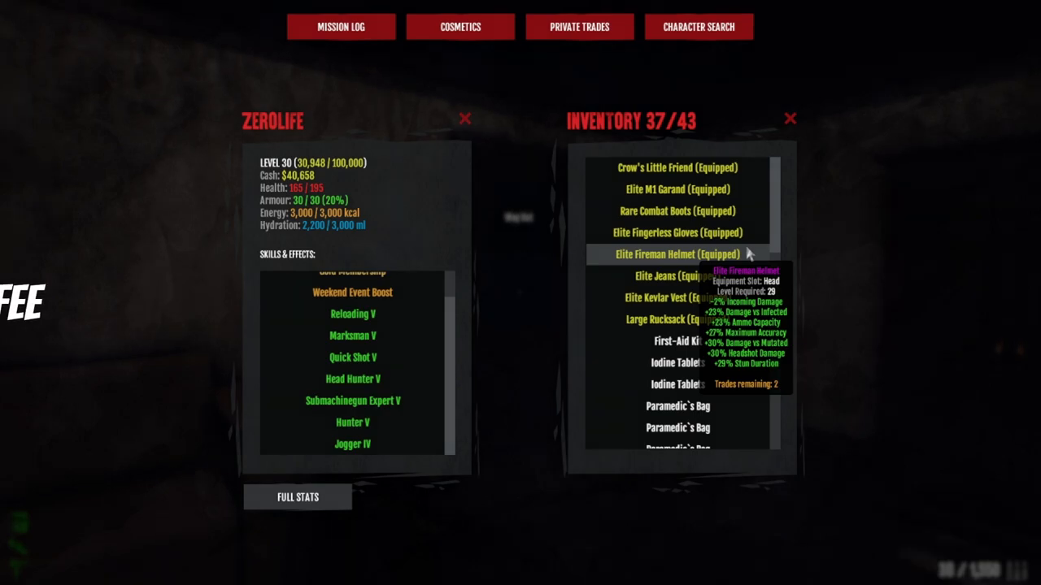
{"action": "mouse_move", "coordinate": [749, 239]}
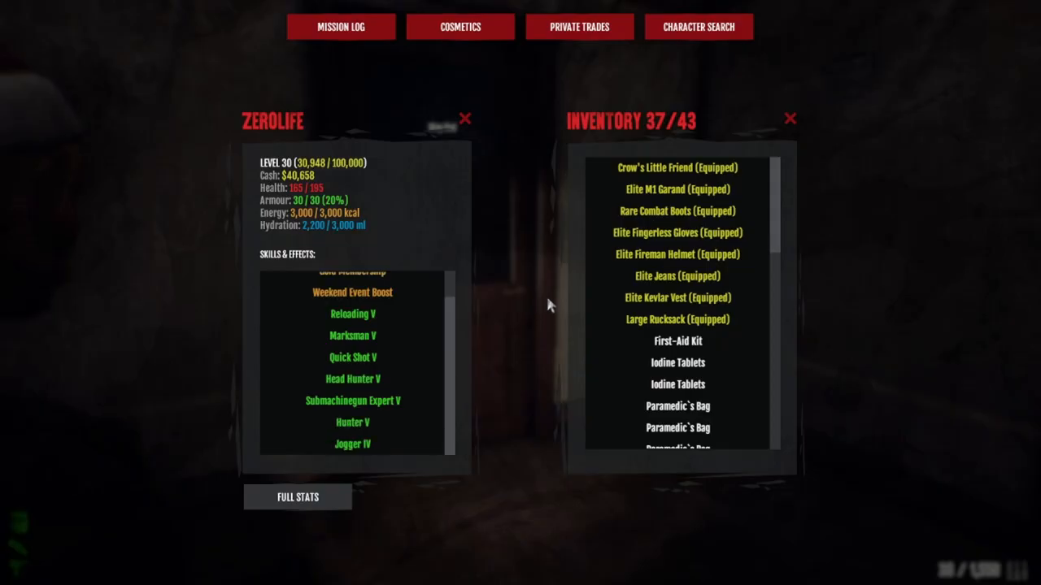
{"action": "mouse_move", "coordinate": [674, 167]}
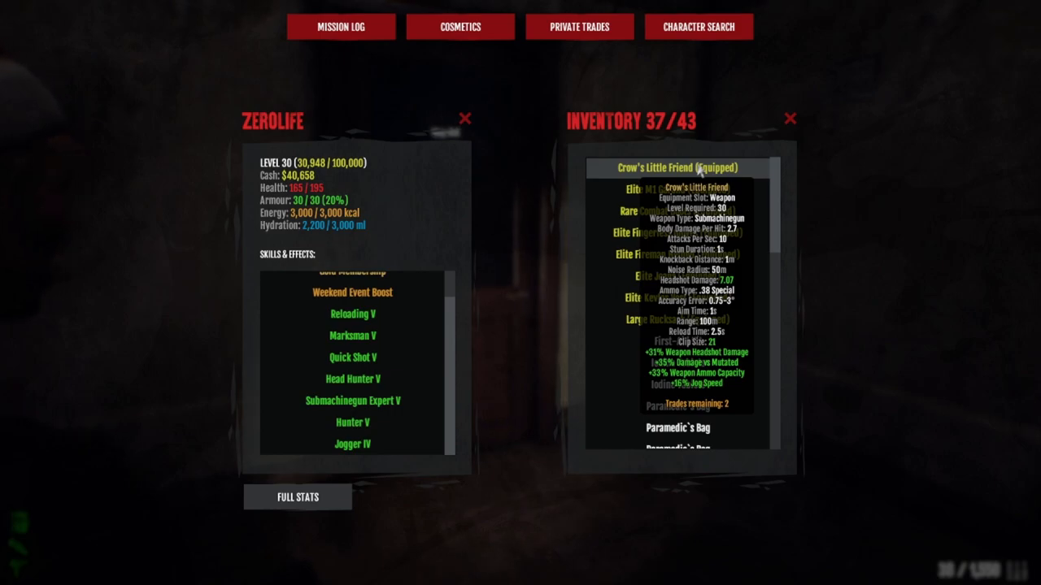
{"action": "mouse_move", "coordinate": [708, 192]}
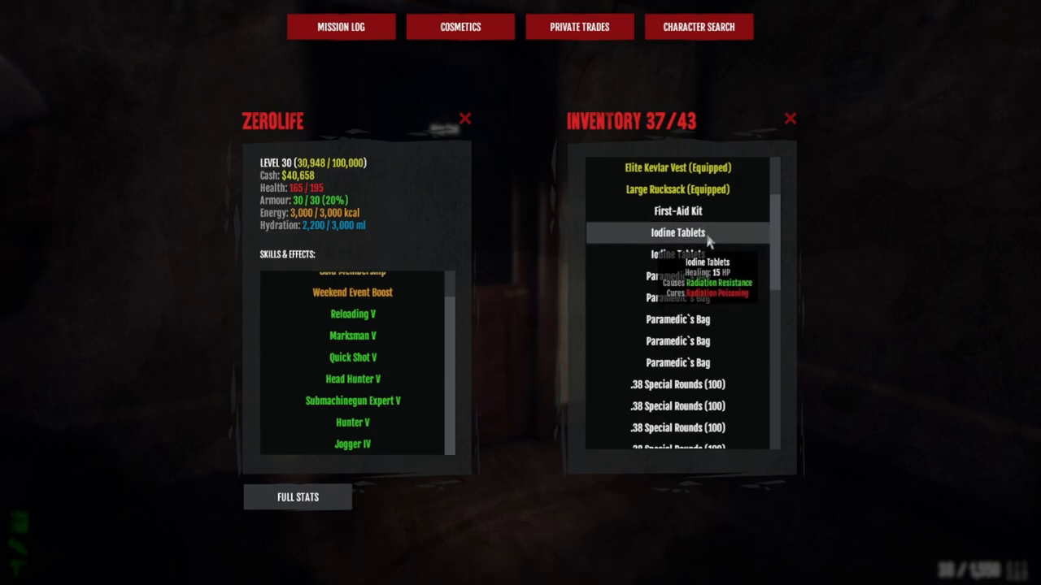
{"action": "mouse_move", "coordinate": [707, 319]}
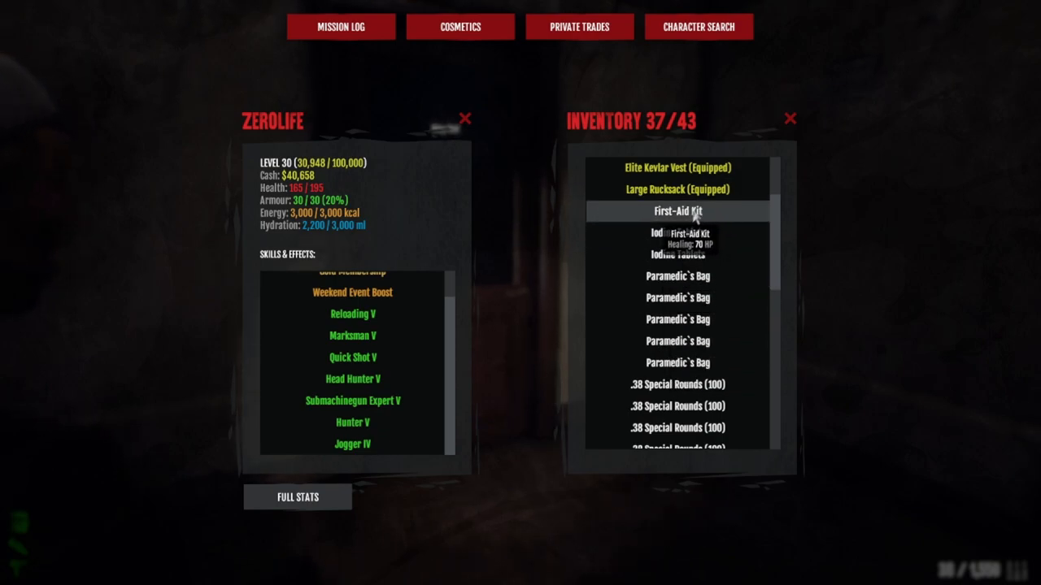
{"action": "mouse_move", "coordinate": [718, 319]}
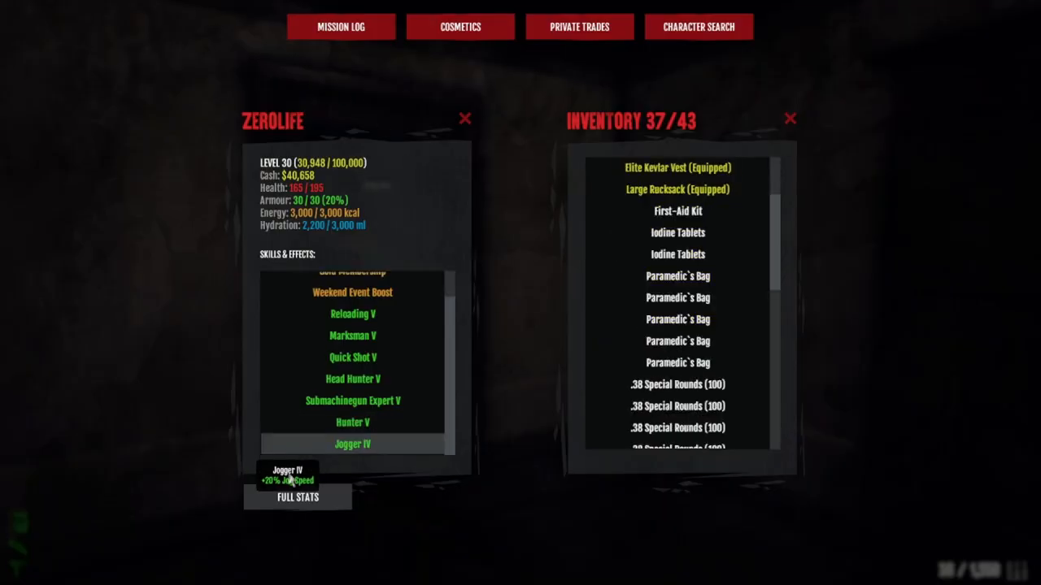
Open the FULL STATS breakdown showing sprint, kick and vehicle speed figures
{"action": "left_click", "coordinate": [299, 498]}
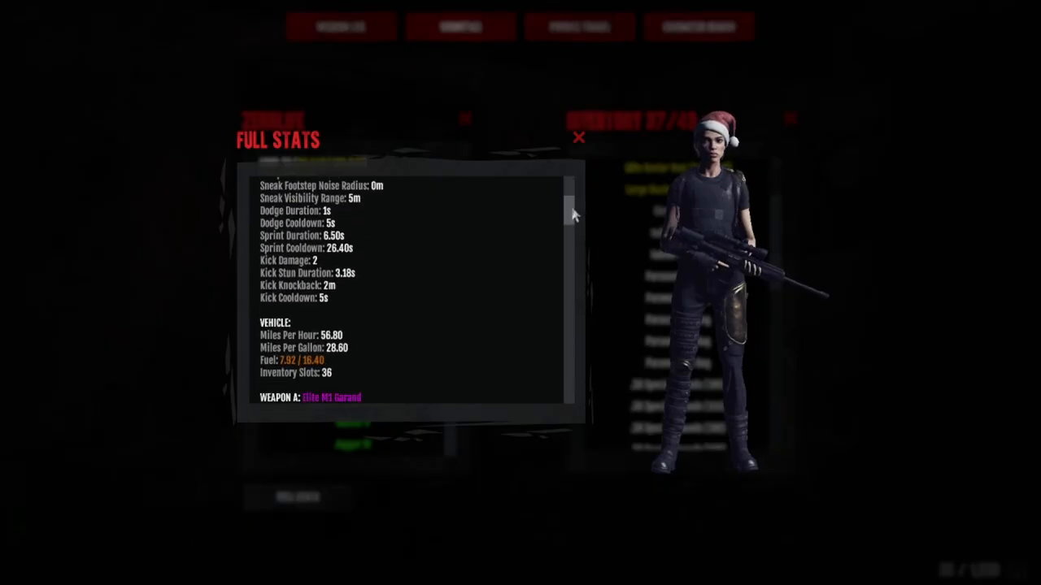
{"action": "scroll", "scroll_direction": "down", "scroll_amount": 3}
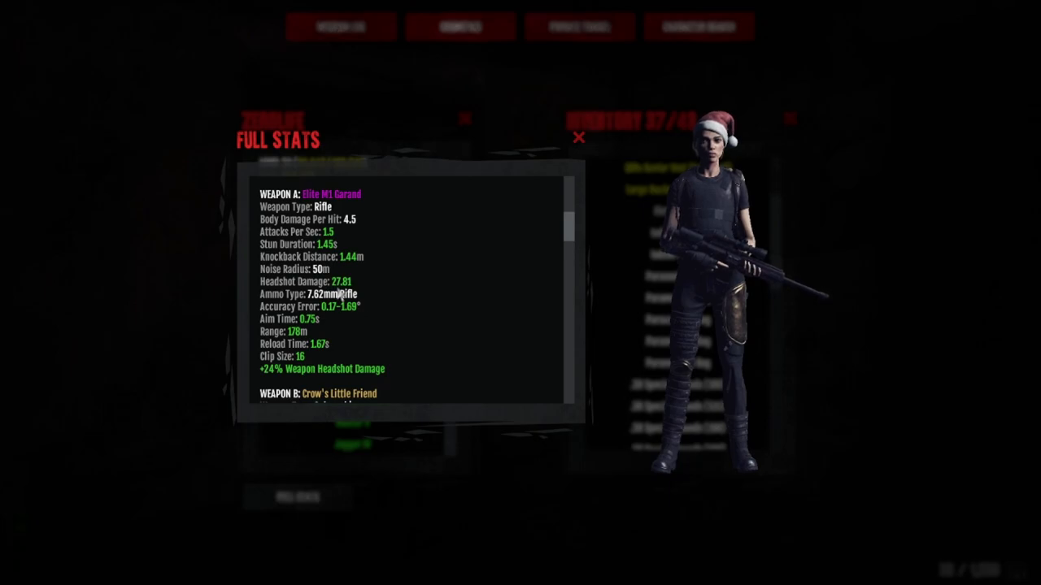
{"action": "scroll", "scroll_direction": "down", "scroll_amount": 3}
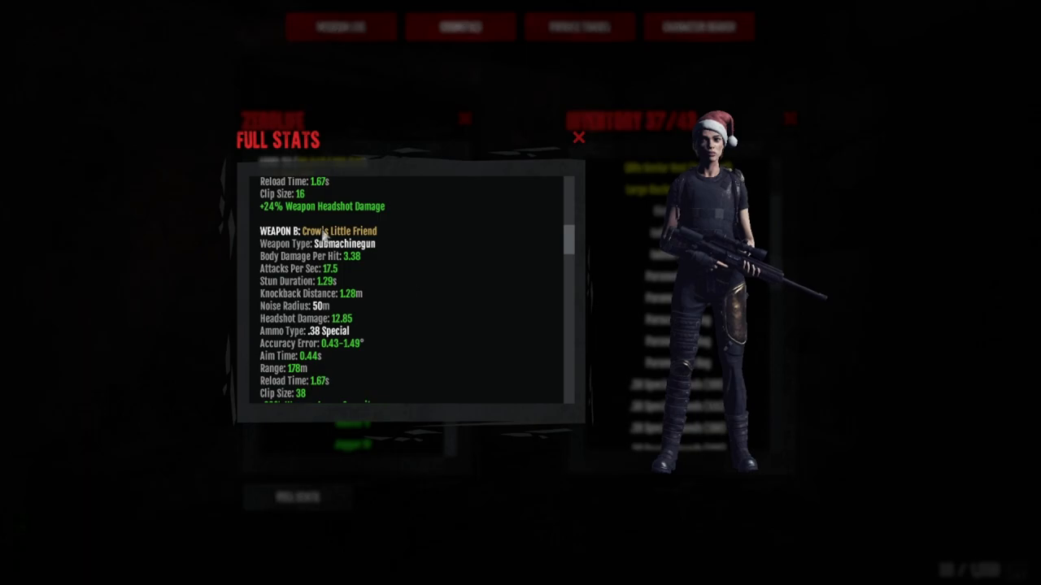
{"action": "scroll", "scroll_direction": "down", "scroll_amount": 3}
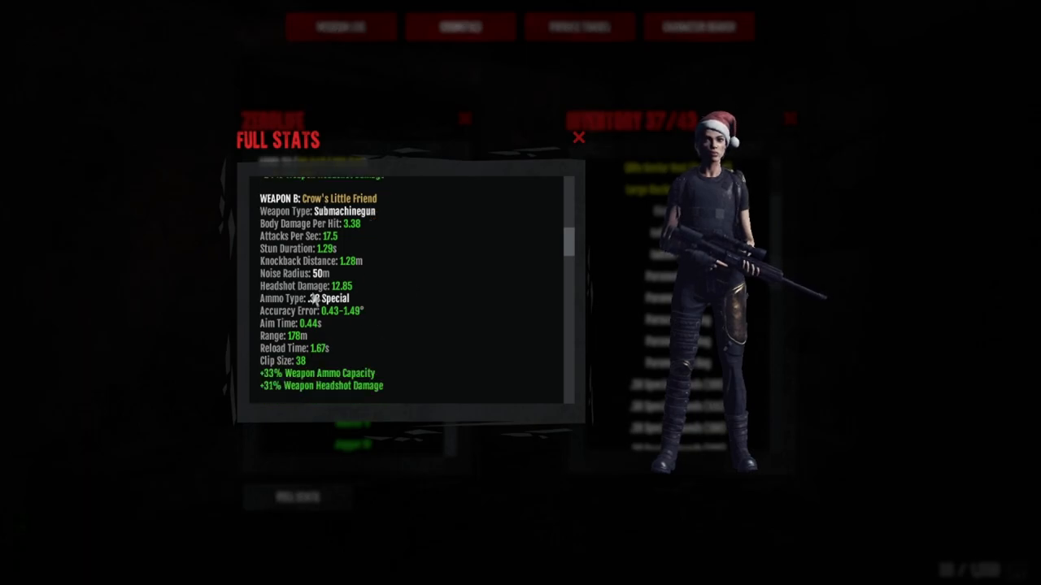
{"action": "scroll", "scroll_direction": "down", "scroll_amount": 3}
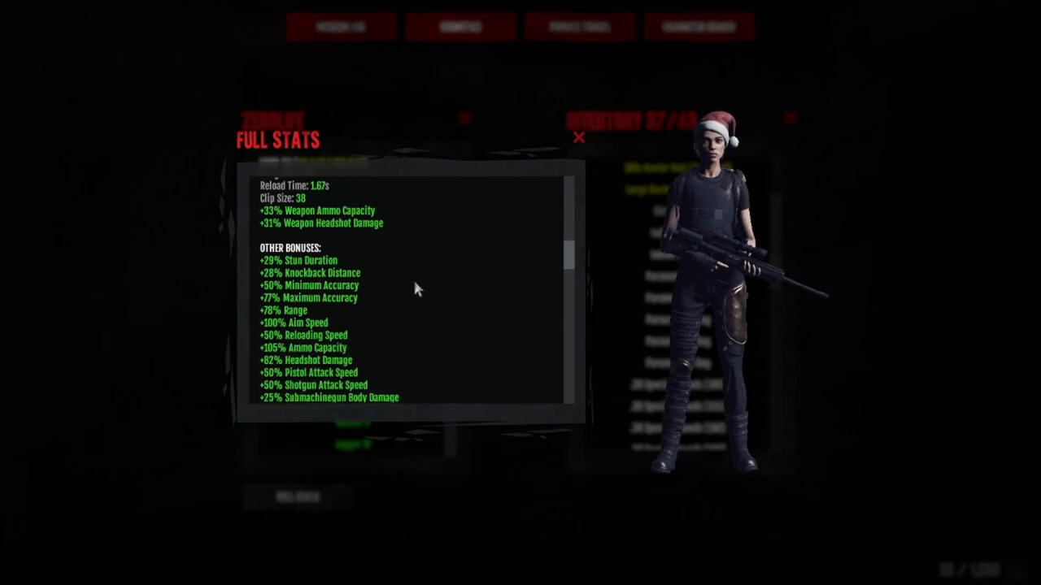
{"action": "scroll", "scroll_direction": "down", "scroll_amount": 3}
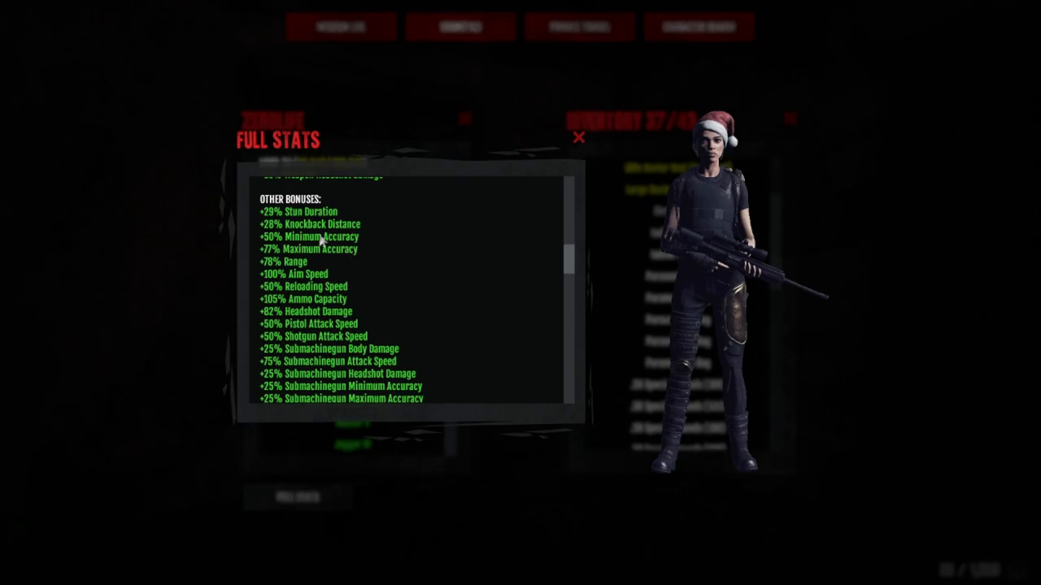
{"action": "scroll", "scroll_direction": "down", "scroll_amount": 3}
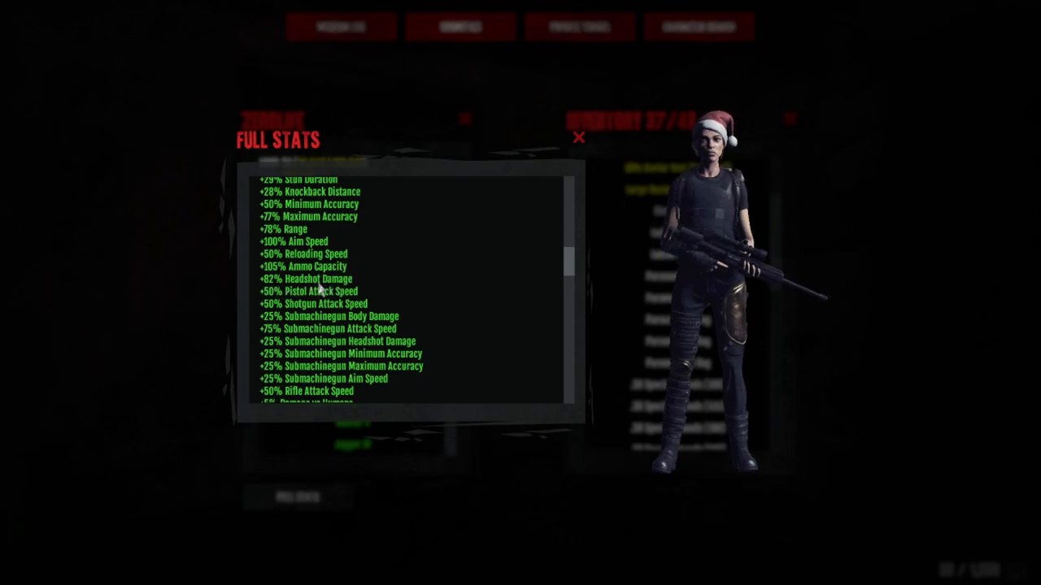
{"action": "scroll", "scroll_direction": "down", "scroll_amount": 3}
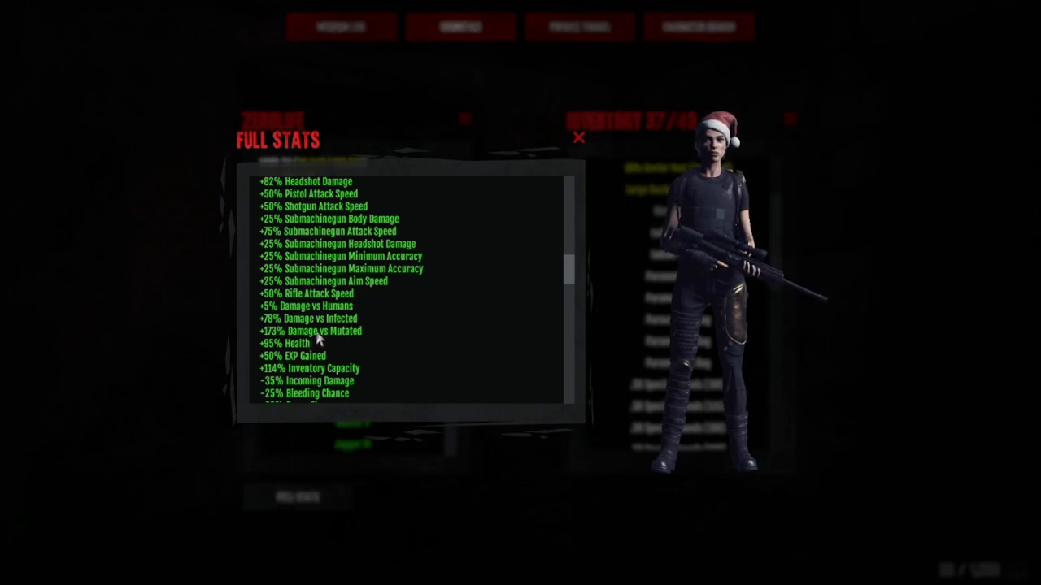
{"action": "scroll", "scroll_direction": "down", "scroll_amount": 3}
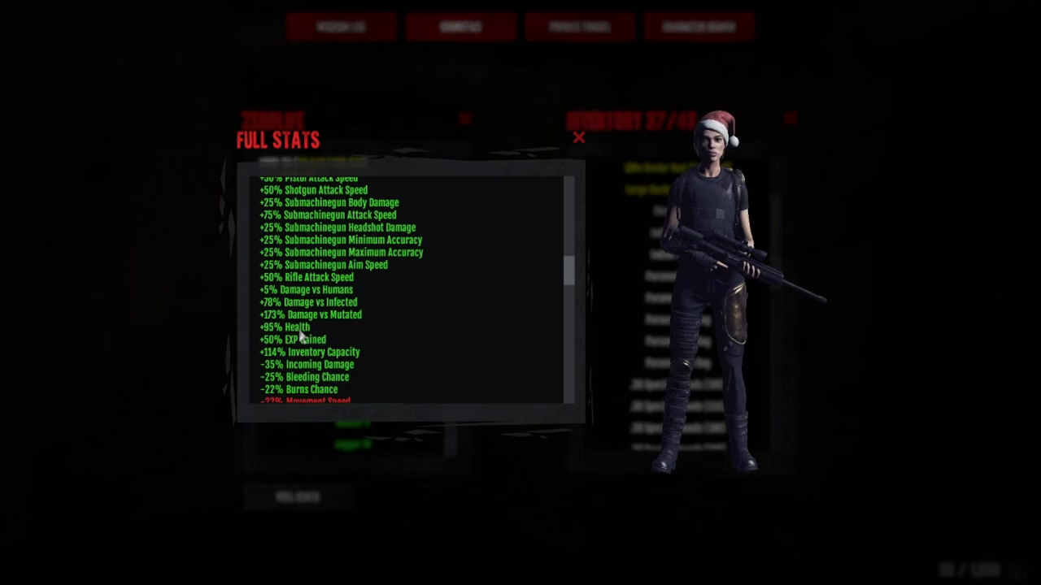
{"action": "scroll", "scroll_direction": "down", "scroll_amount": 3}
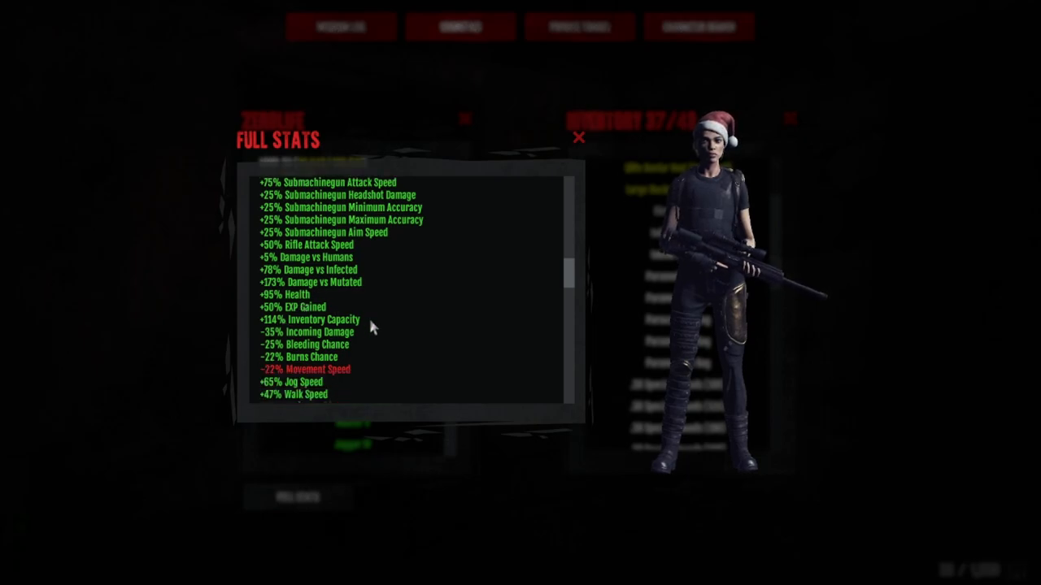
{"action": "scroll", "scroll_direction": "down", "scroll_amount": 3}
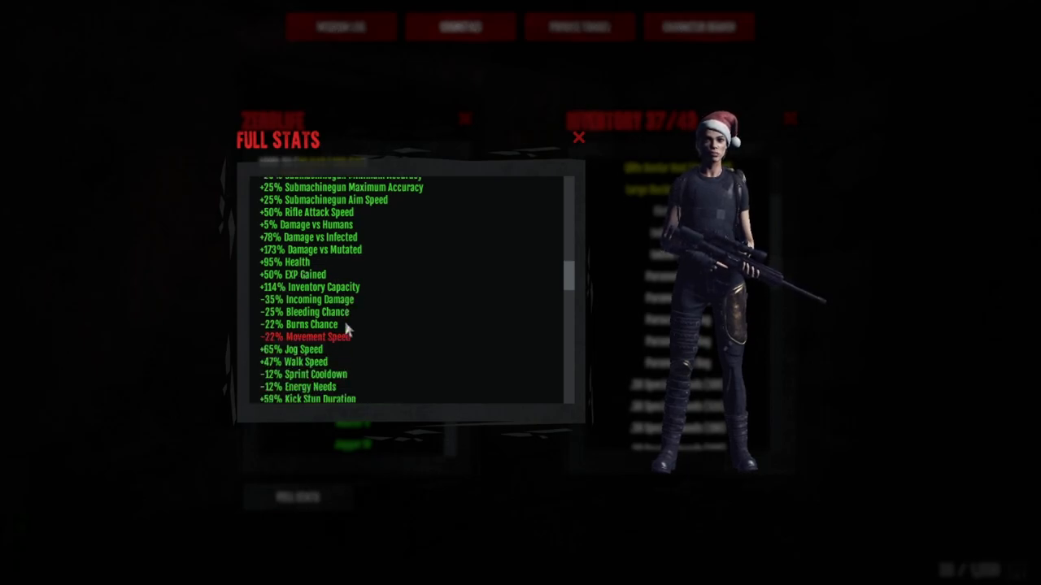
{"action": "scroll", "scroll_direction": "down", "scroll_amount": 3}
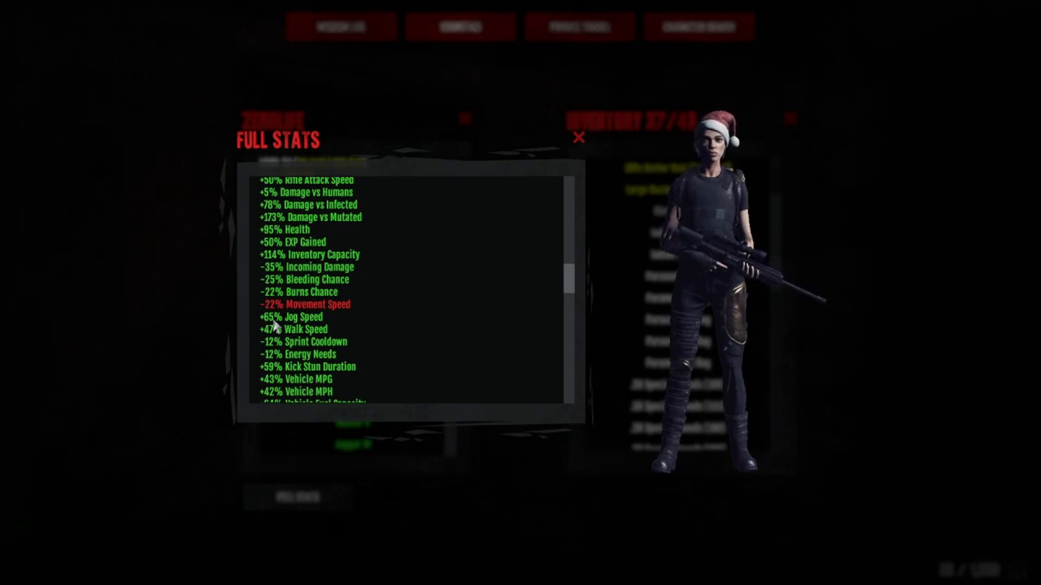
{"action": "scroll", "scroll_direction": "down", "scroll_amount": 3}
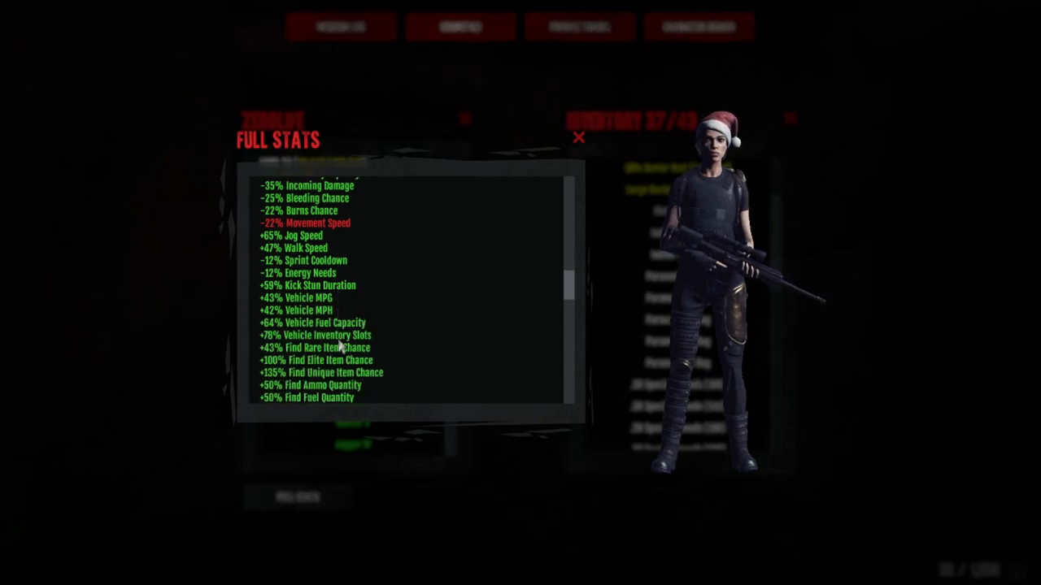
{"action": "scroll", "scroll_direction": "down", "scroll_amount": 3}
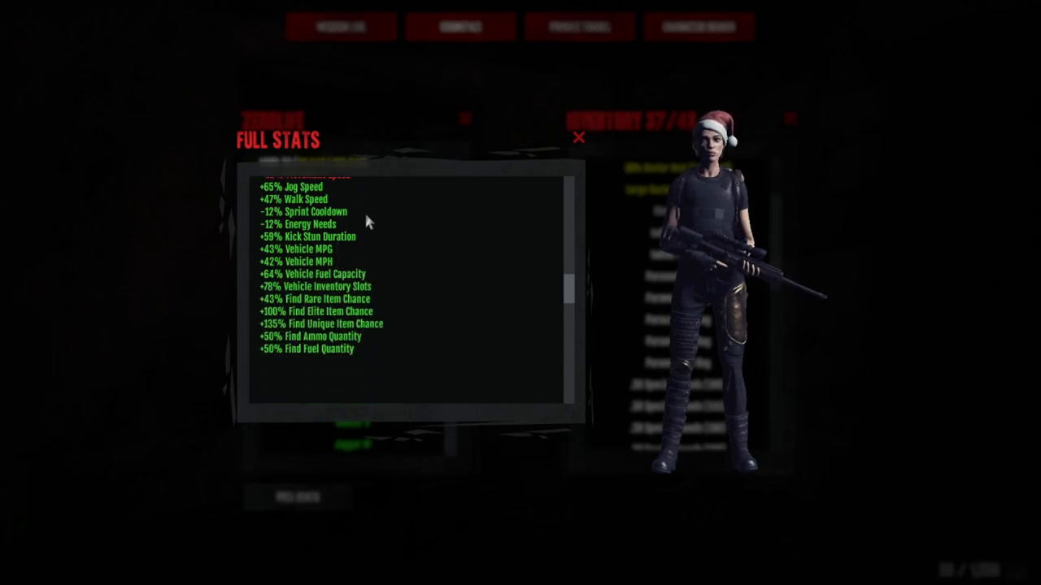